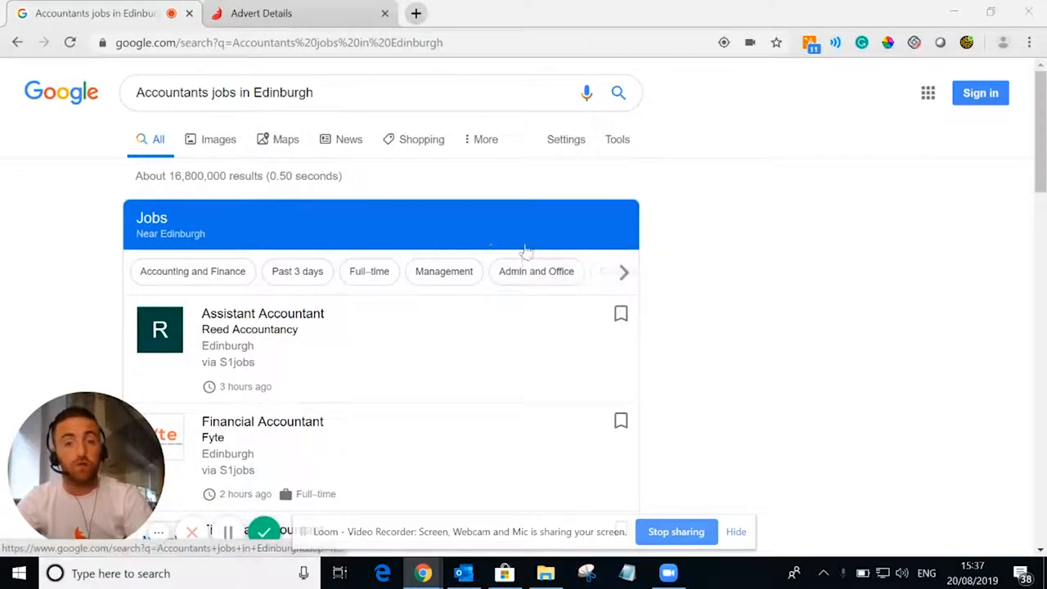
pyautogui.moveTo(400, 236)
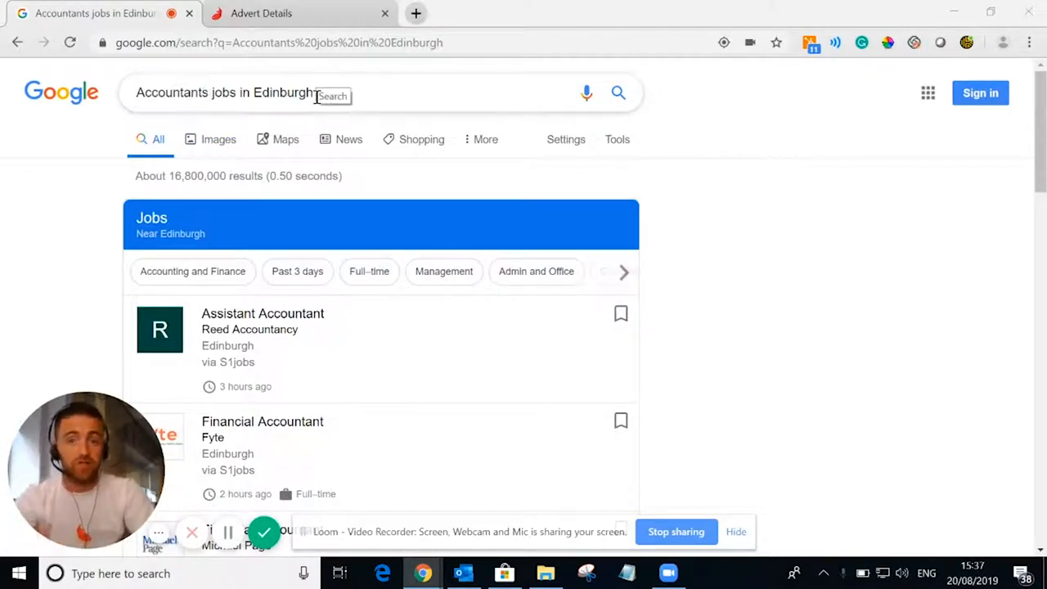
# - Scroll through the 'Accountants jobs in Edinburgh' Google results to review the listings
pyautogui.scroll(-3)
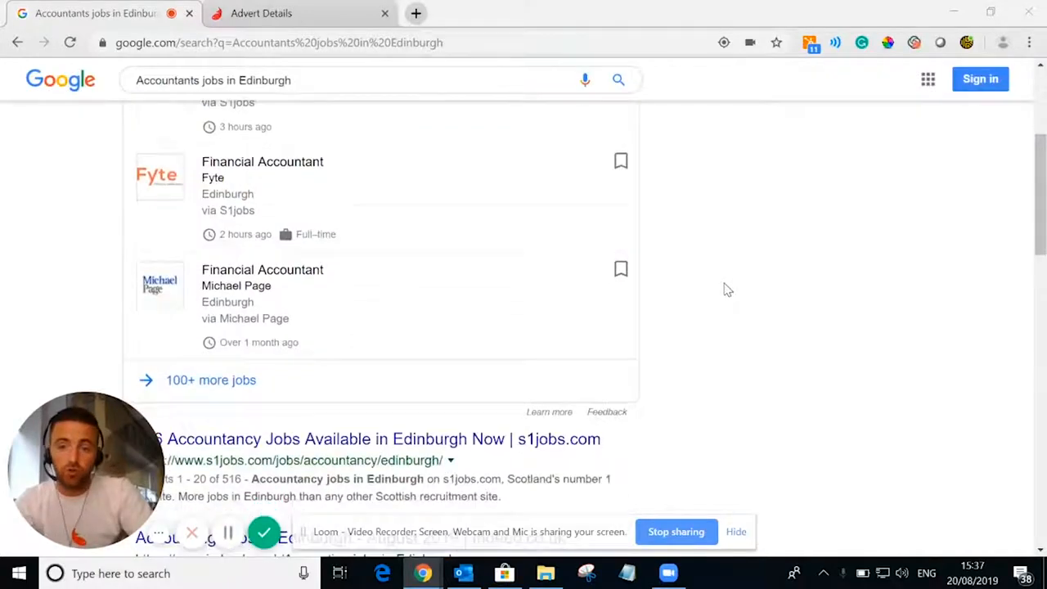
pyautogui.scroll(-3)
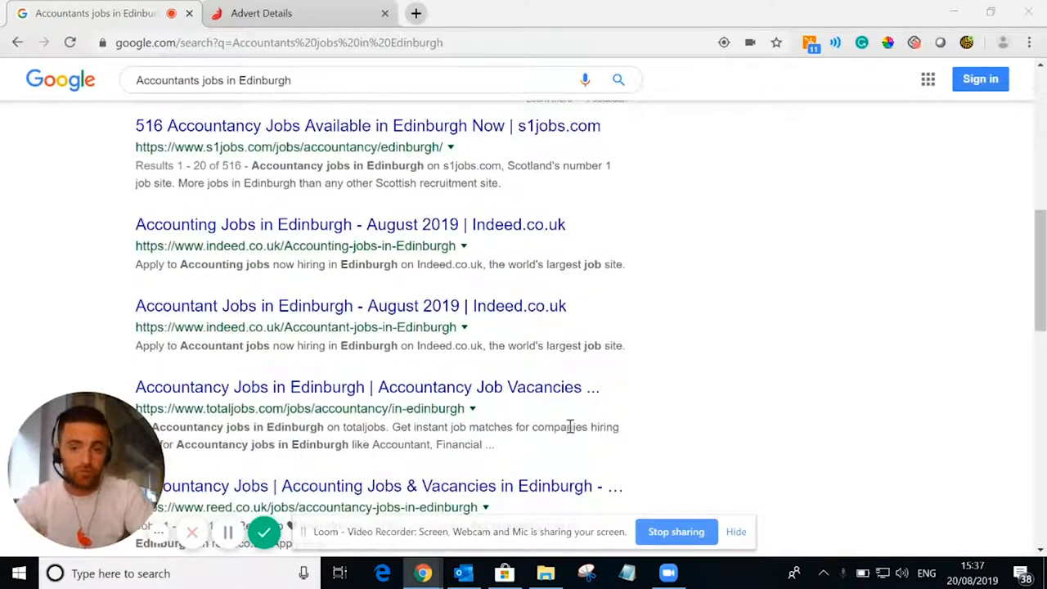
pyautogui.scroll(3)
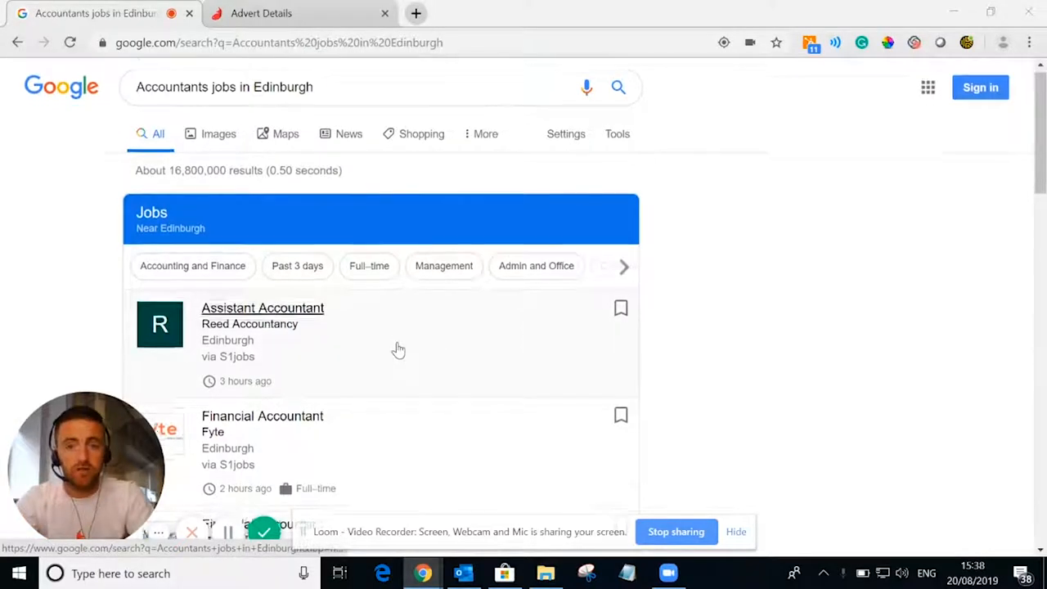
pyautogui.scroll(-3)
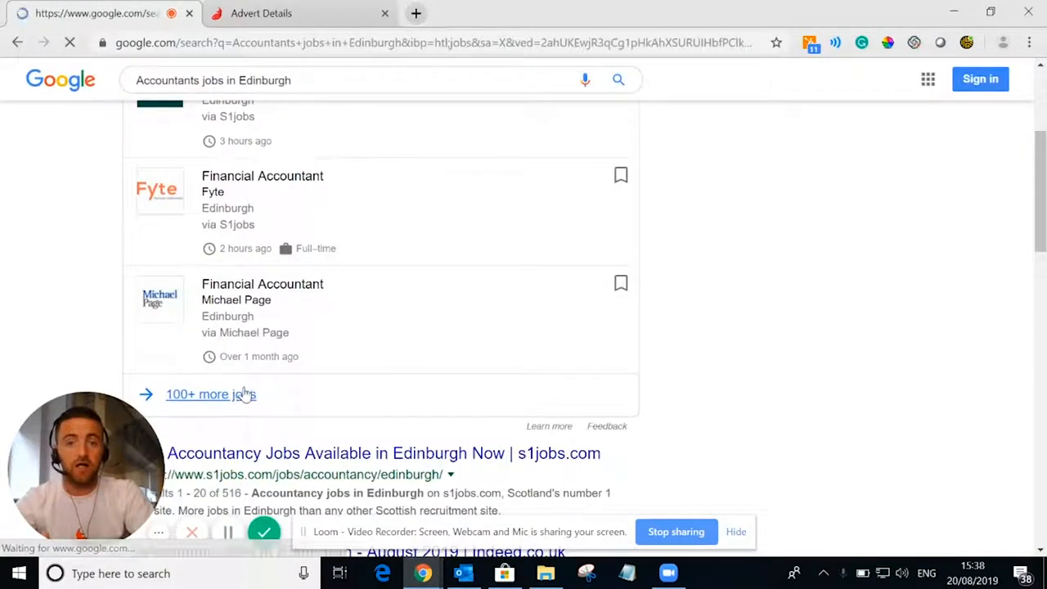
# - Review the Assistant, Financial and Part Qualified Accountant listings, then apply on iMultiply's site
pyautogui.click(210, 393)
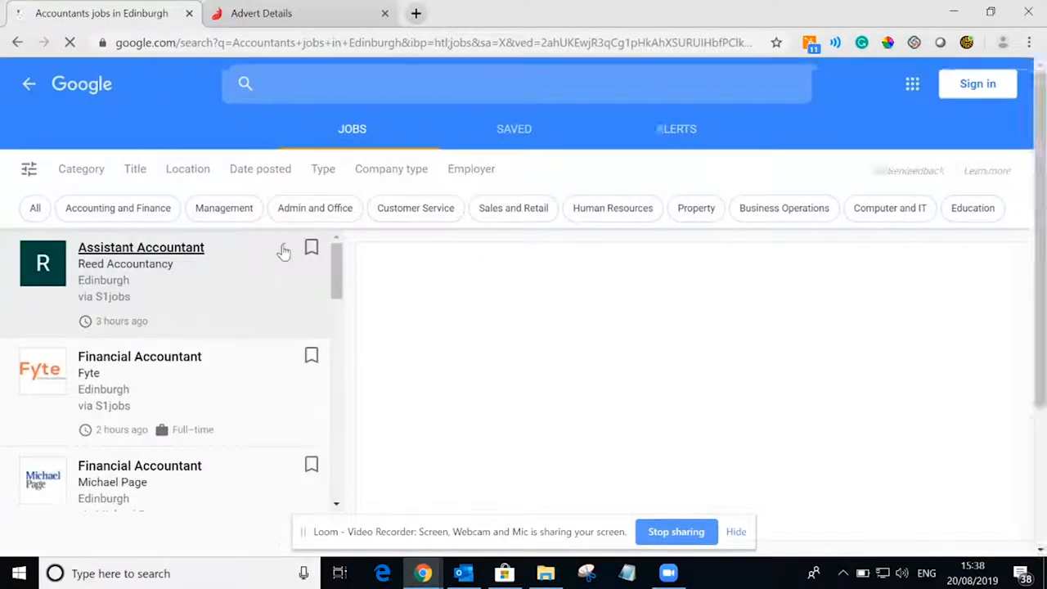
pyautogui.click(141, 247)
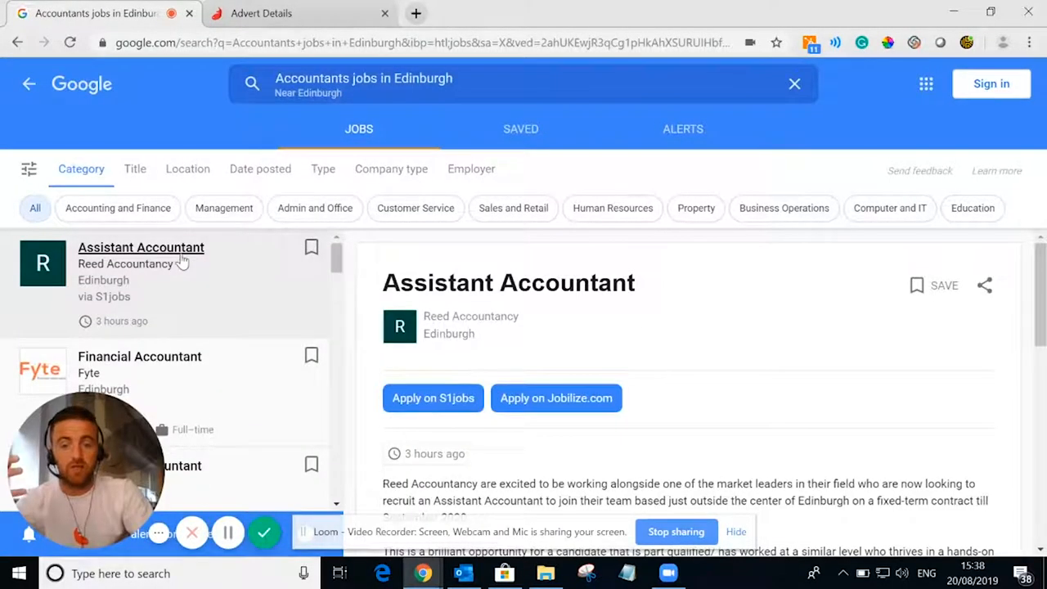
pyautogui.click(139, 356)
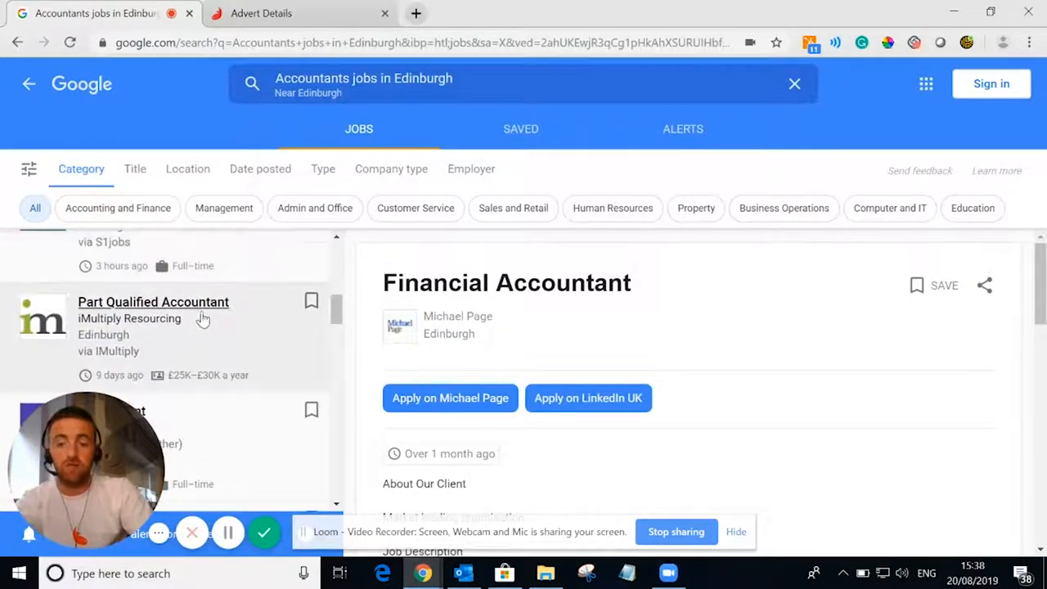
pyautogui.click(154, 301)
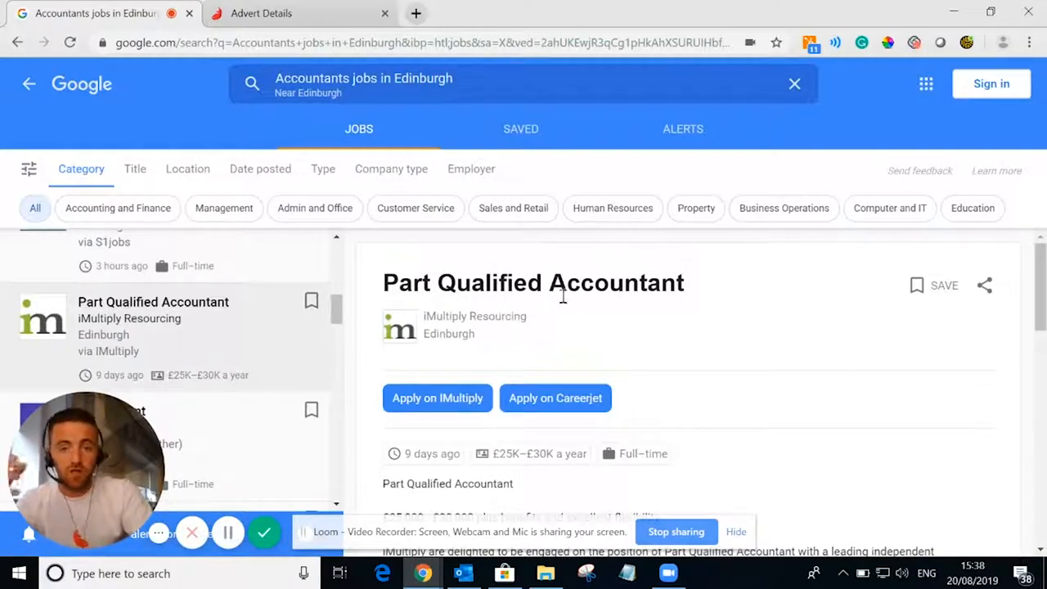
pyautogui.moveTo(623, 342)
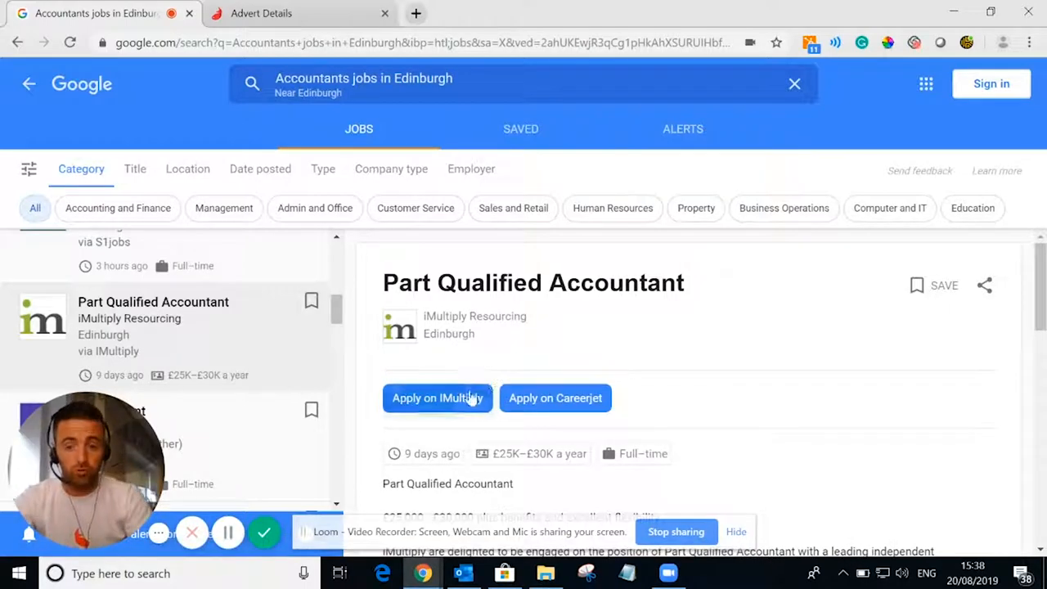
pyautogui.click(437, 399)
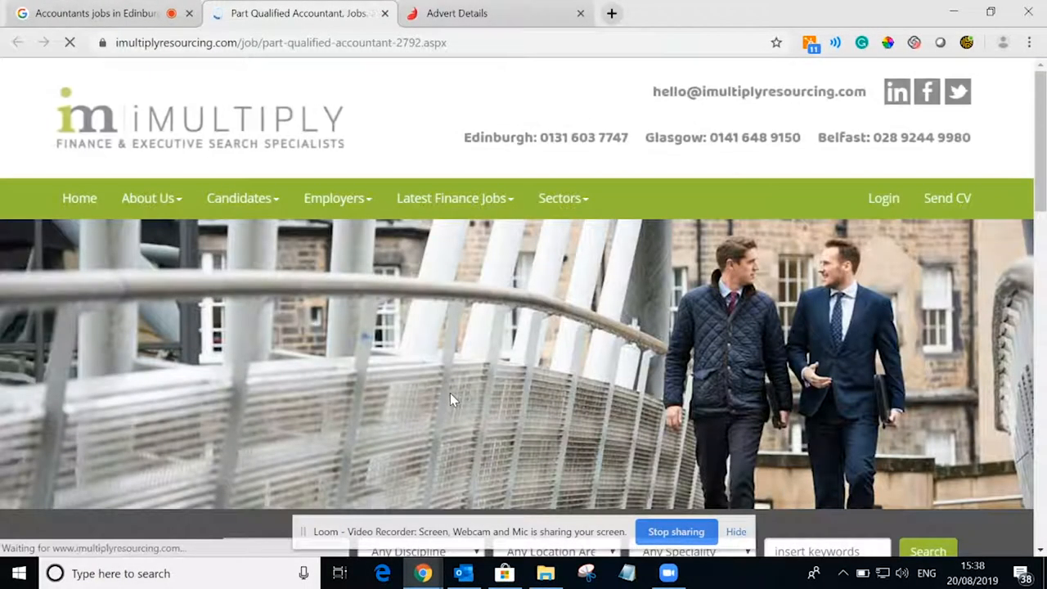
# - Reach iMultiply's Part Qualified Accountant application form, then return to the Firefish advert
pyautogui.scroll(-3)
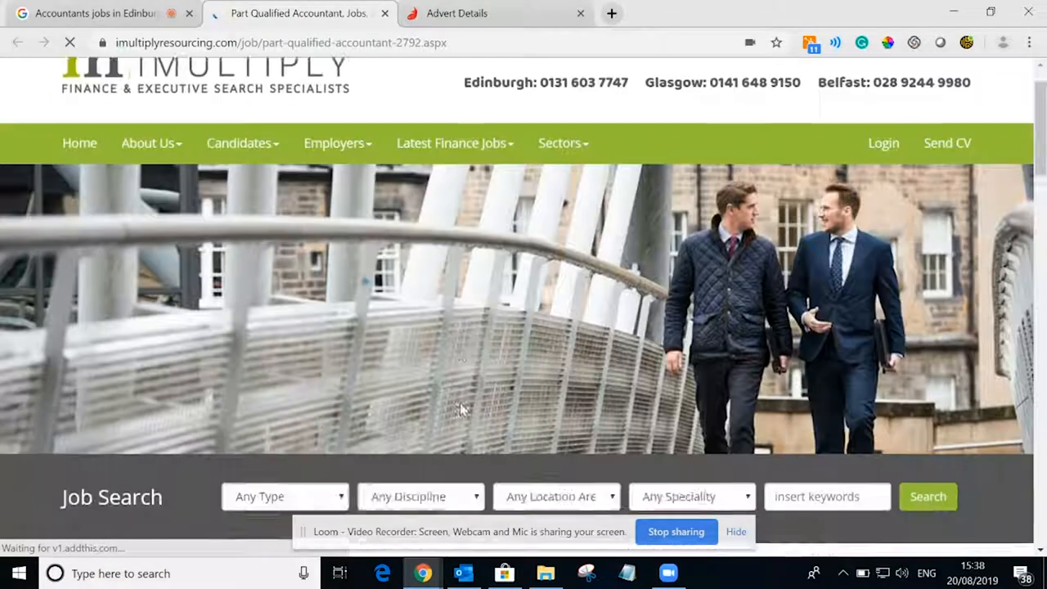
pyautogui.scroll(-3)
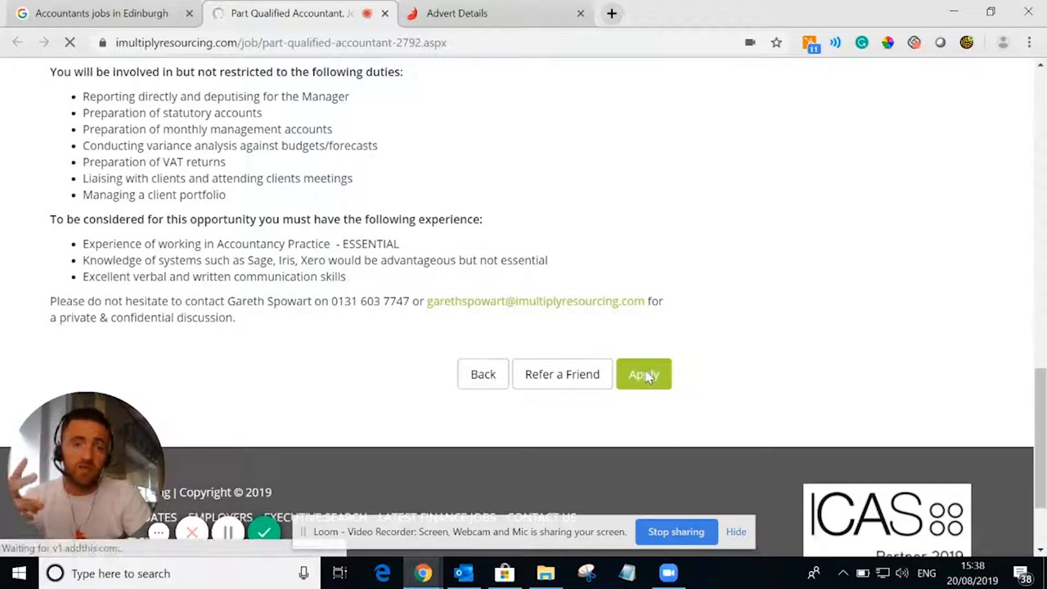
pyautogui.click(645, 373)
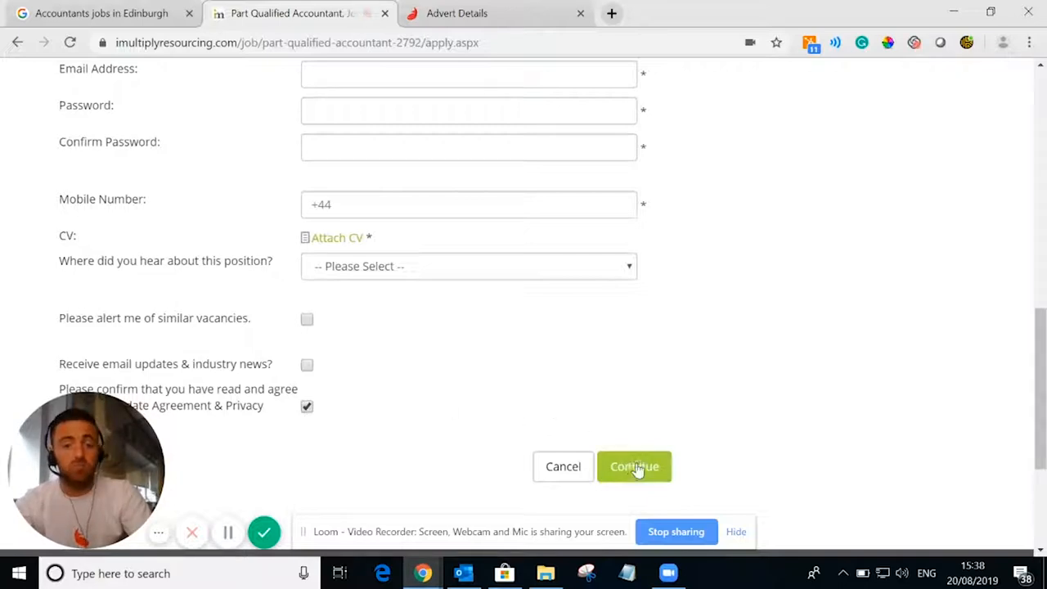
pyautogui.moveTo(651, 319)
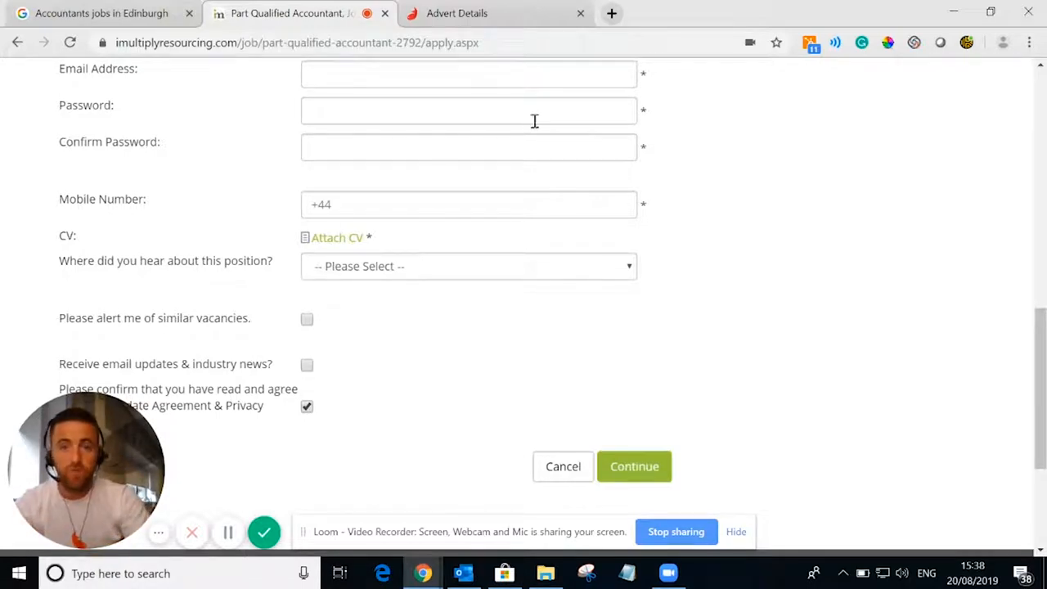
pyautogui.click(456, 13)
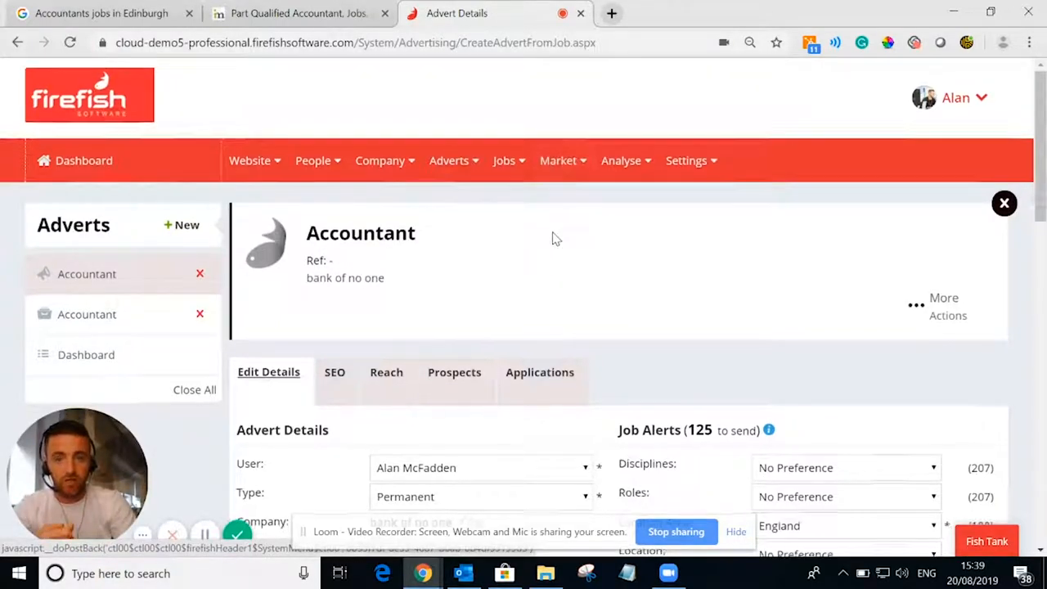
# - Enter remuneration 250000 and start the advert content with 'job advert'
pyautogui.scroll(-3)
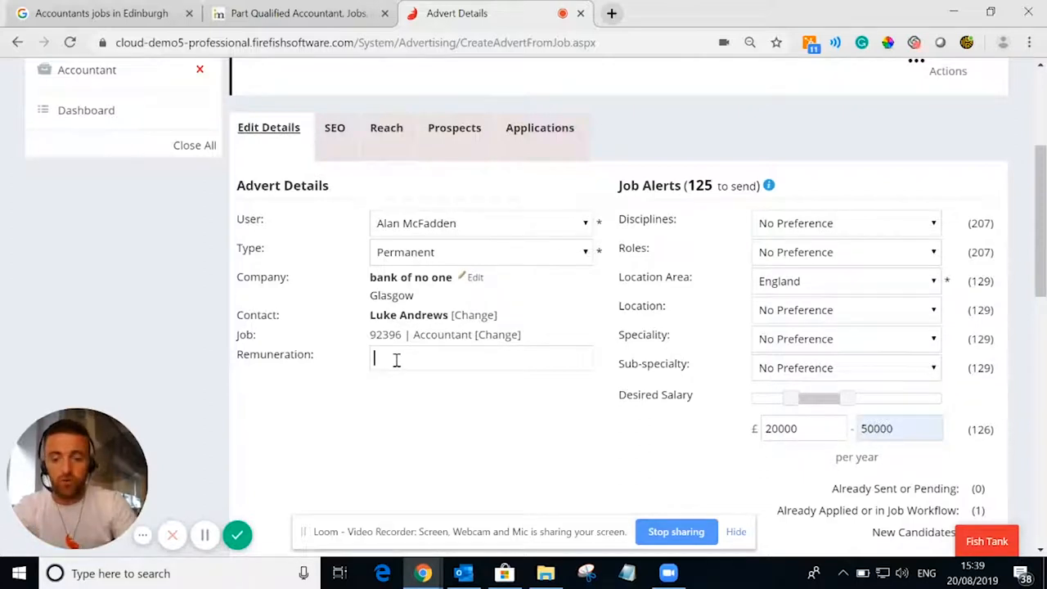
pyautogui.write('250000')
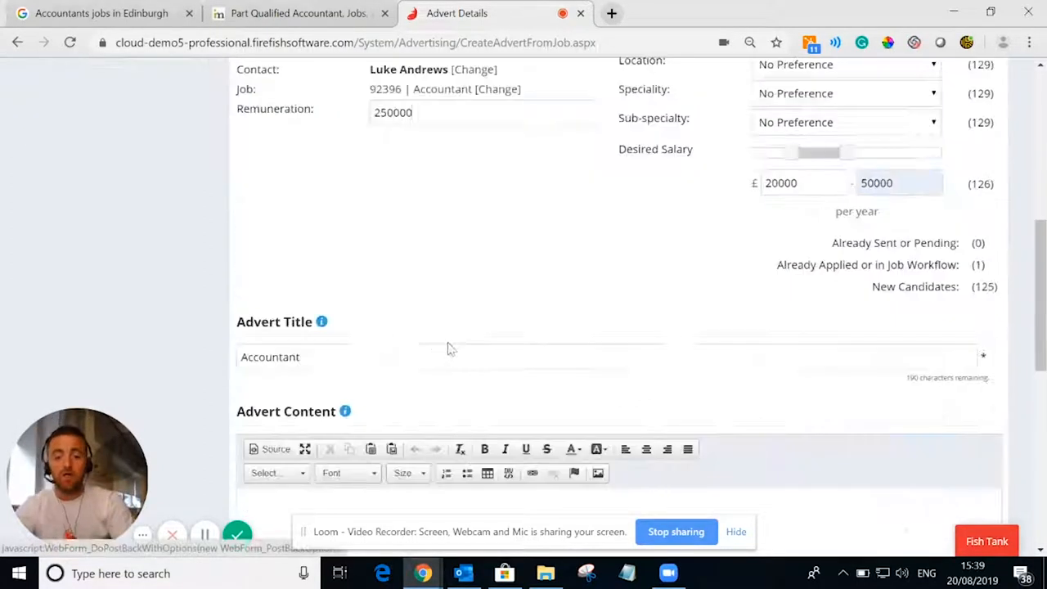
pyautogui.scroll(-3)
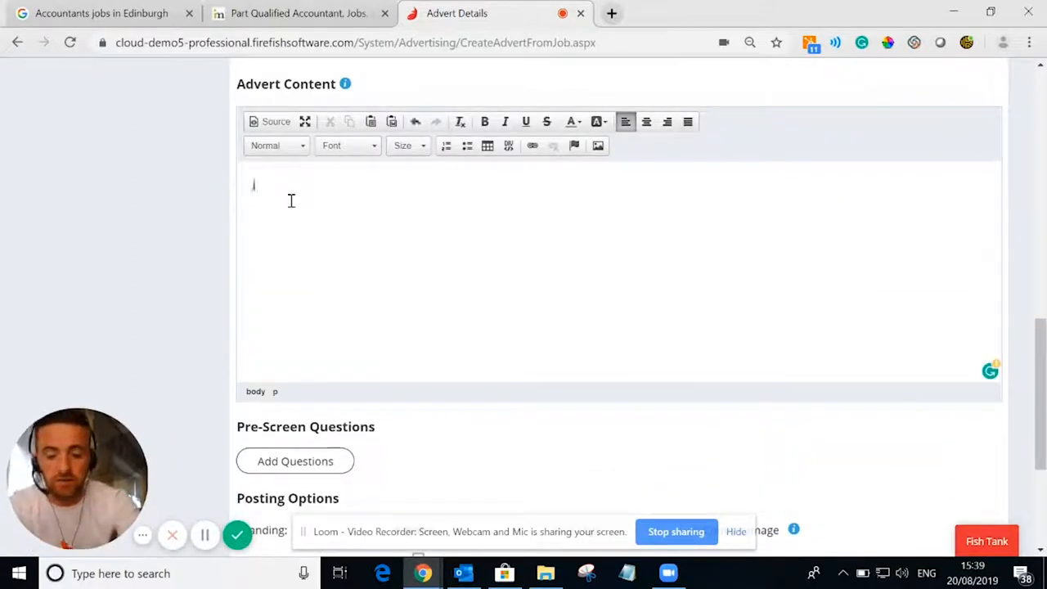
pyautogui.write('job advert')
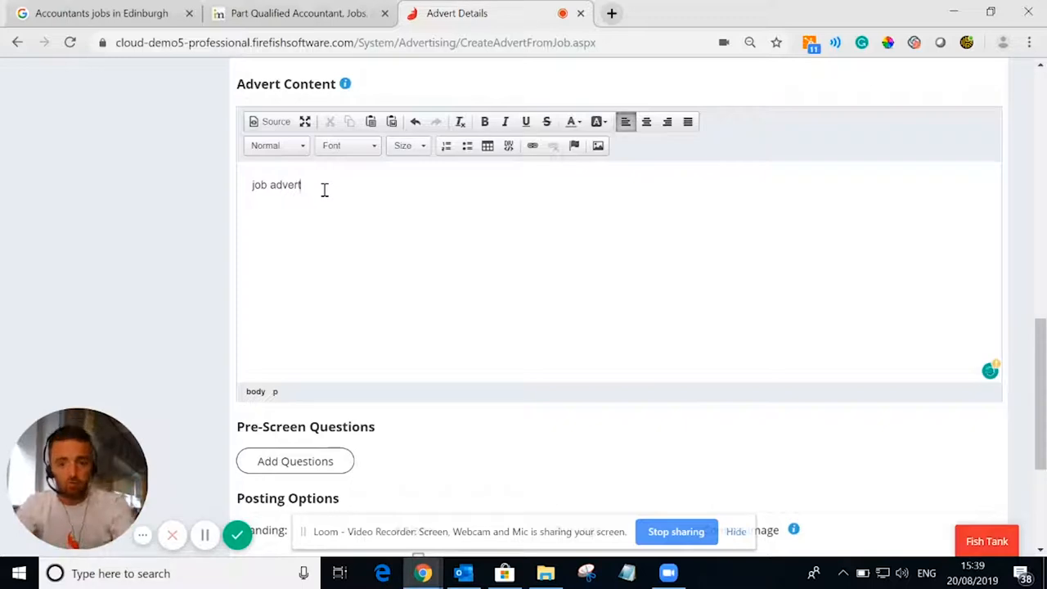
pyautogui.moveTo(609, 252)
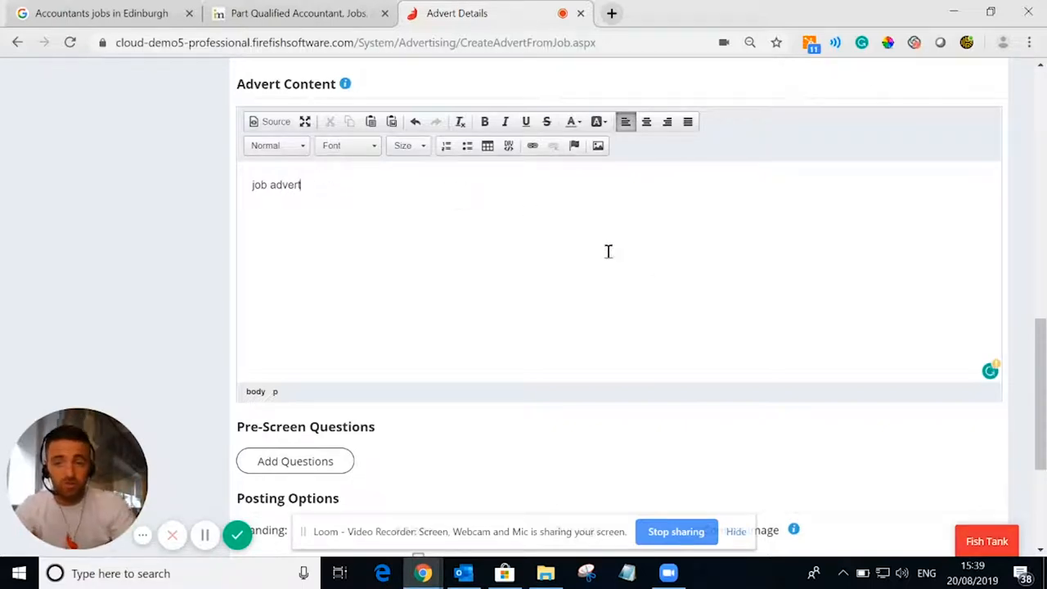
pyautogui.moveTo(412, 242)
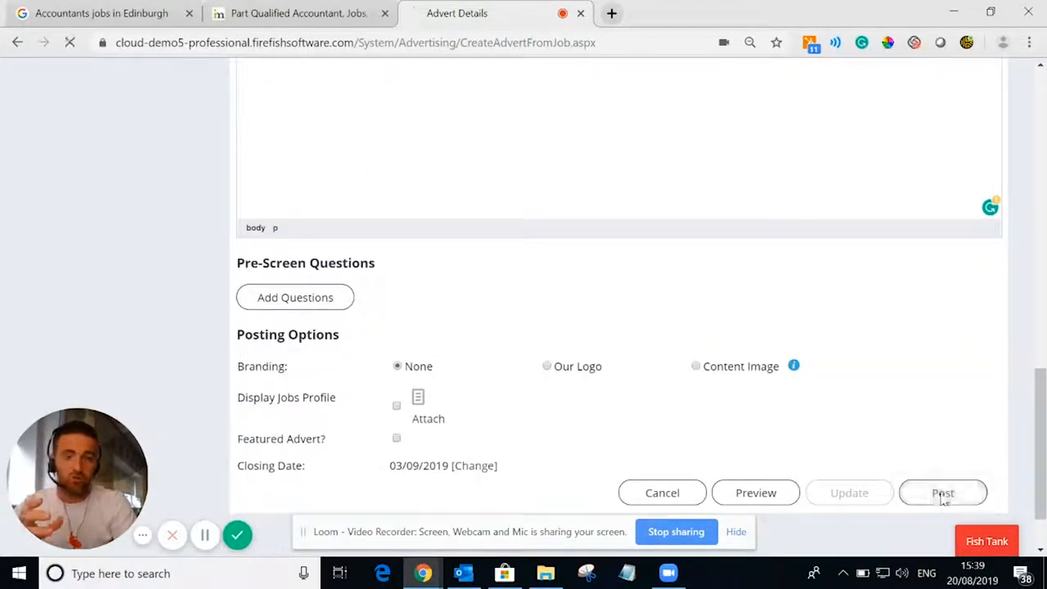
# - Post the Accountant advert and confirm the Success dialog: live, 125 alerts, Google for Jobs validated
pyautogui.click(942, 493)
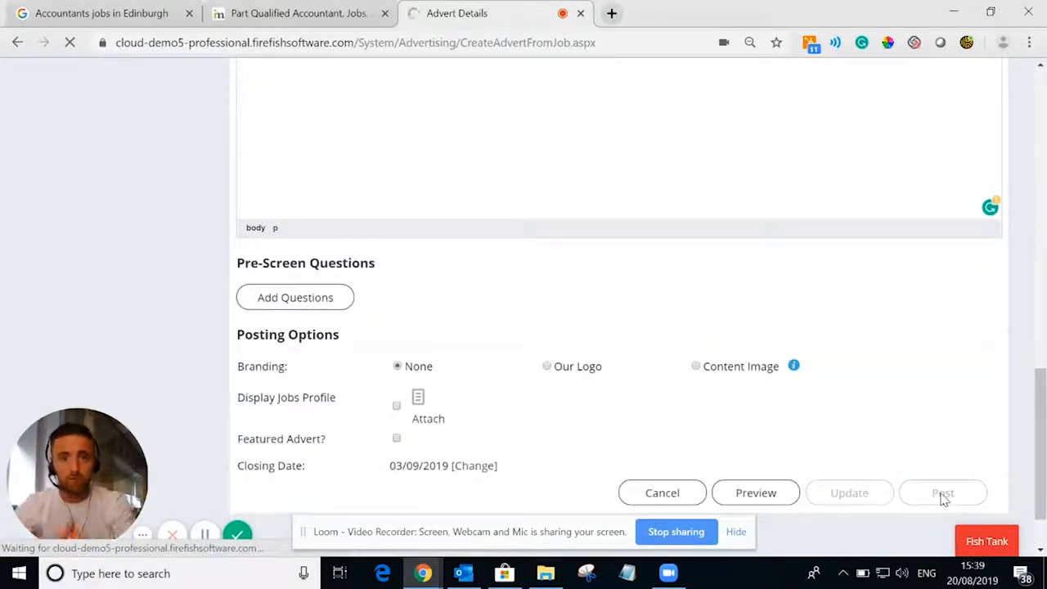
pyautogui.click(942, 493)
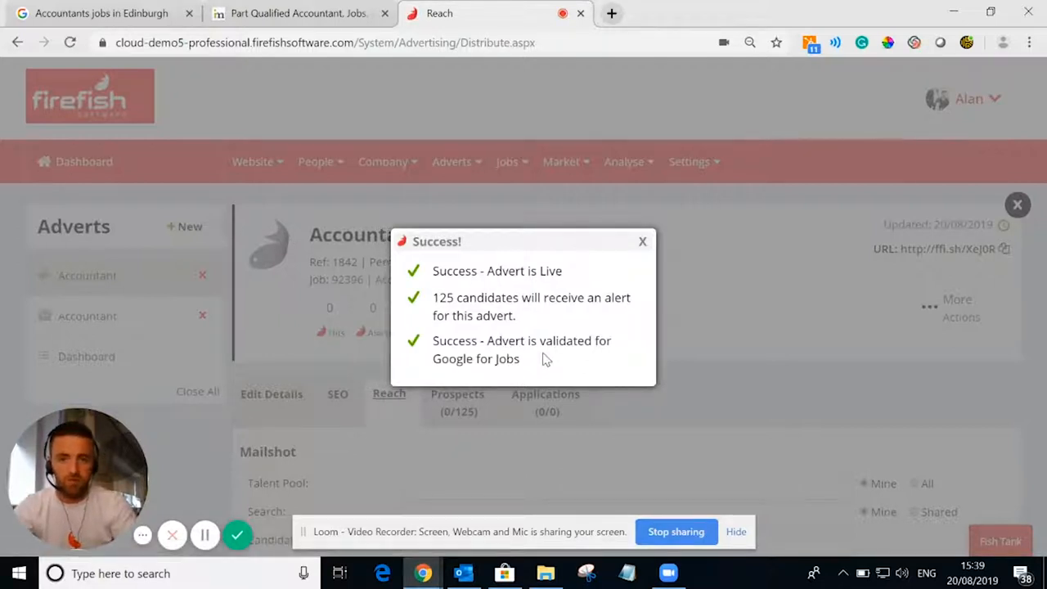
pyautogui.moveTo(716, 298)
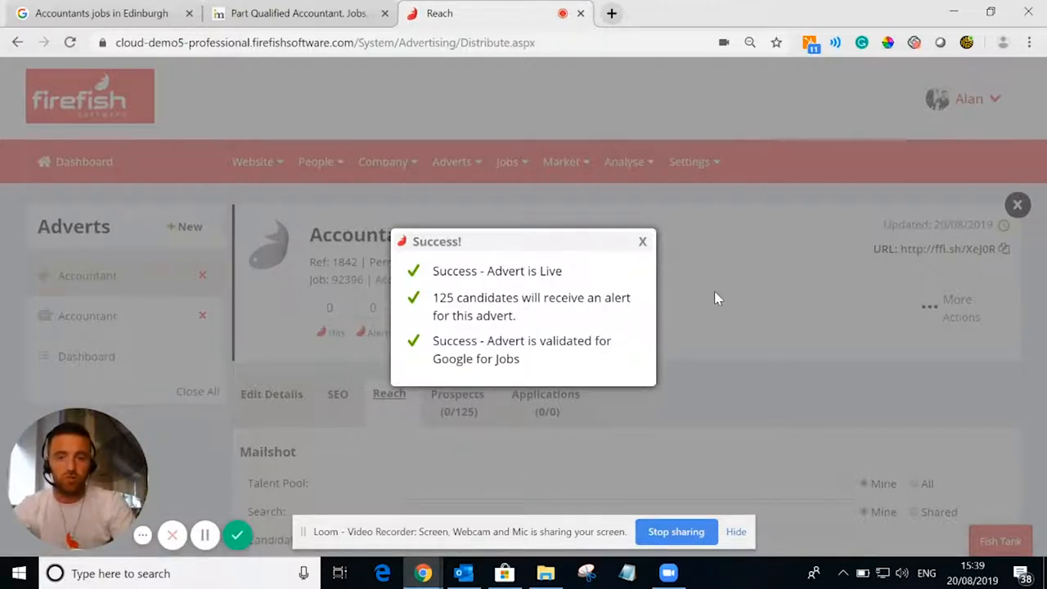